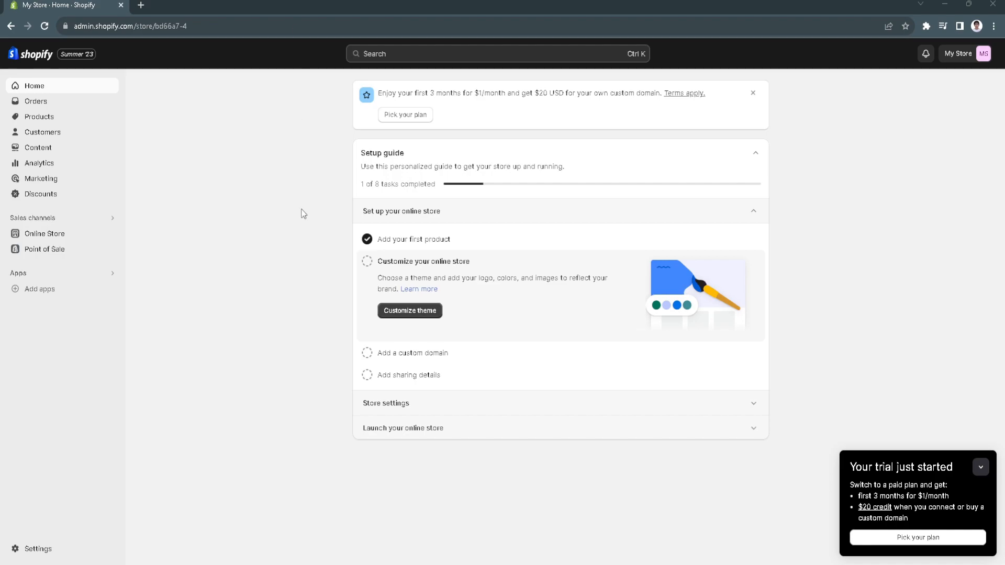
mouse_move(324, 277)
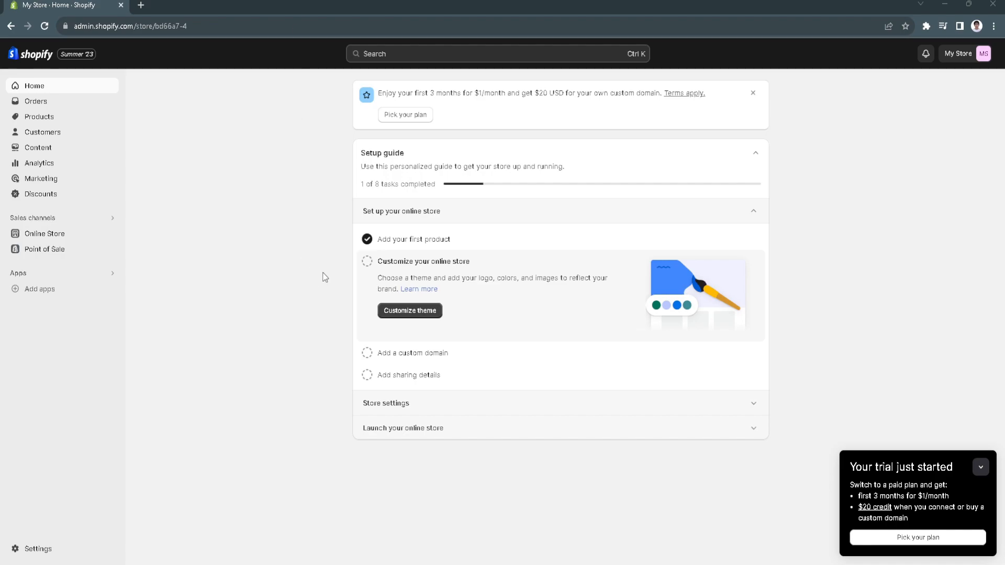
mouse_move(321, 315)
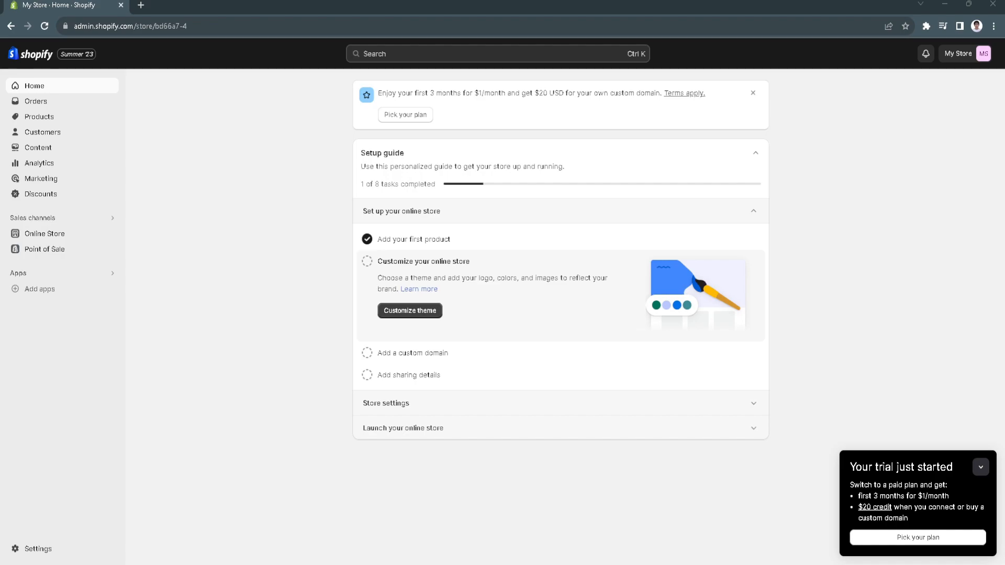
mouse_move(322, 314)
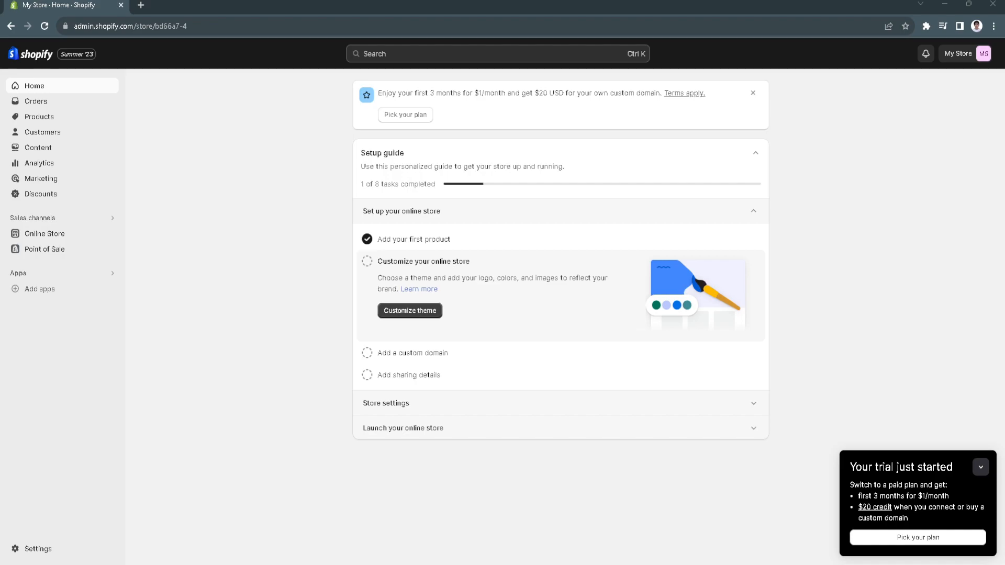
mouse_move(323, 314)
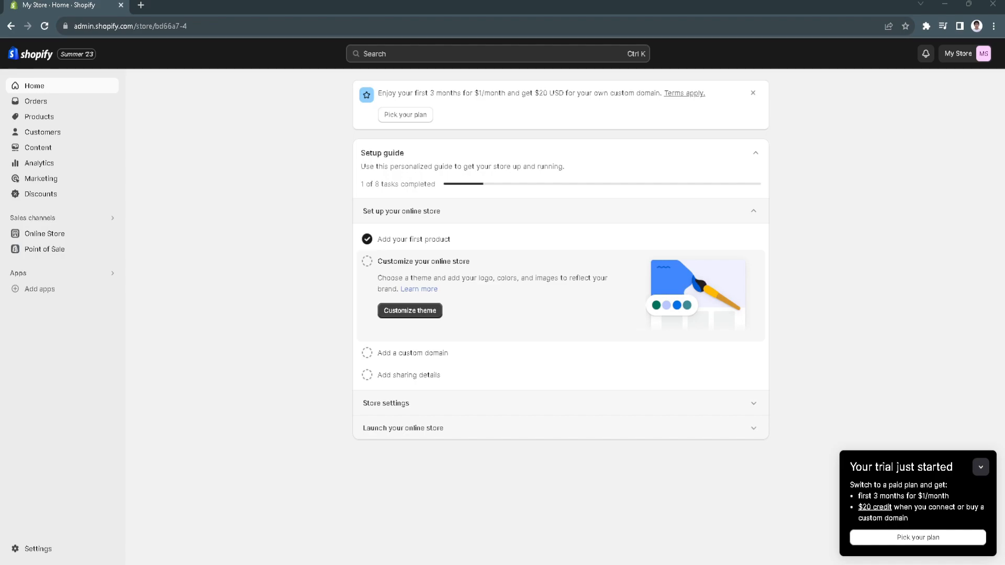
mouse_move(323, 314)
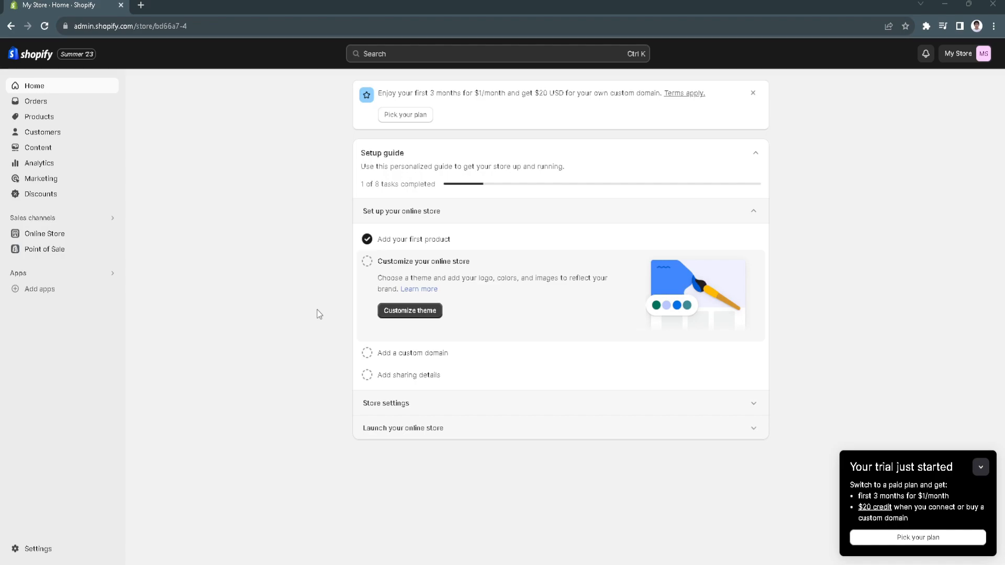
mouse_move(346, 338)
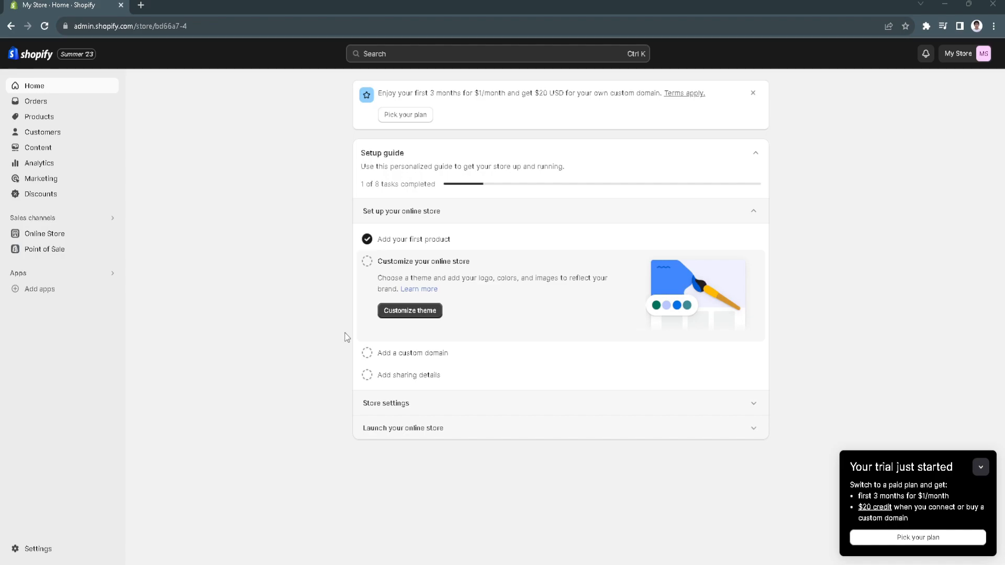
mouse_move(333, 339)
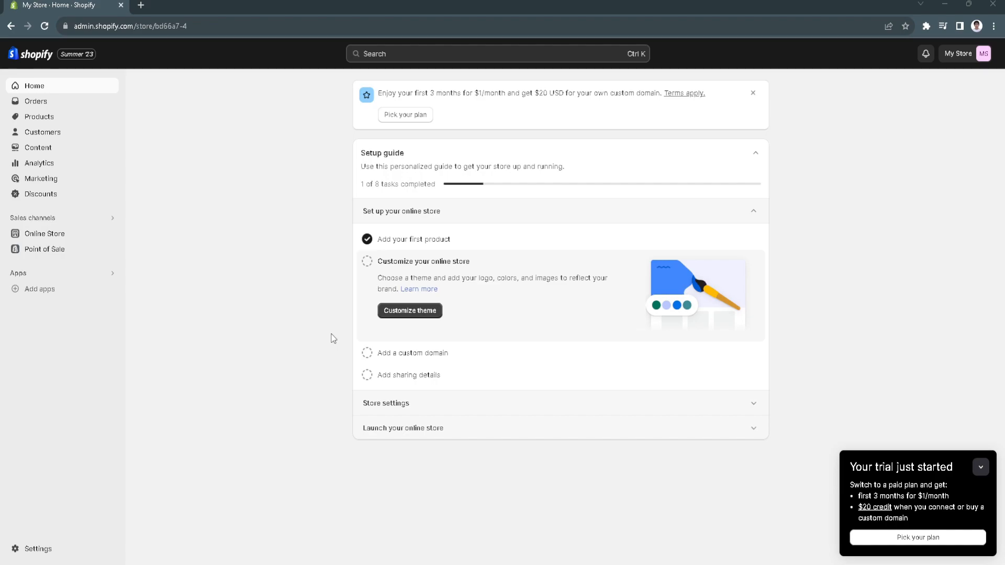
mouse_move(257, 414)
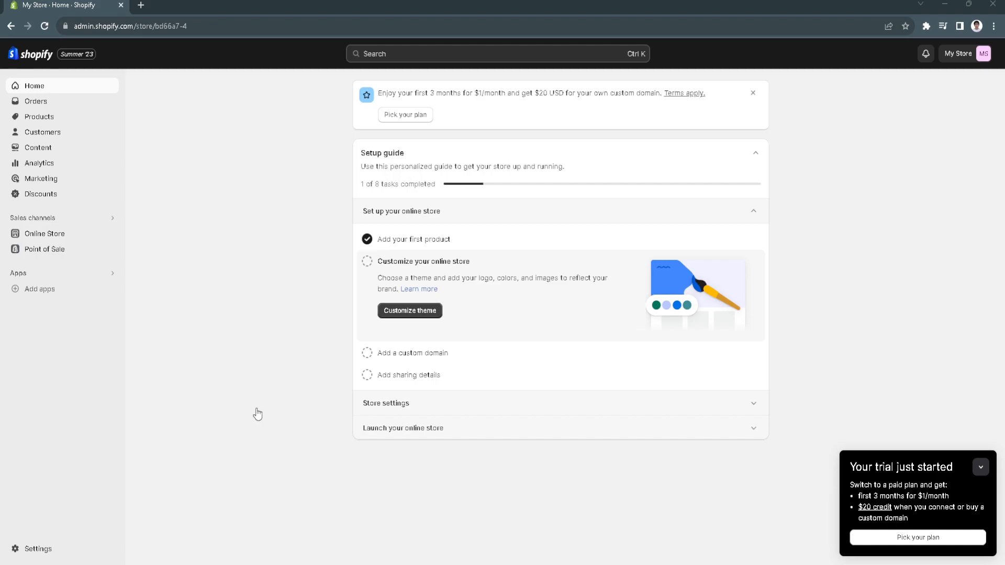
mouse_move(352, 312)
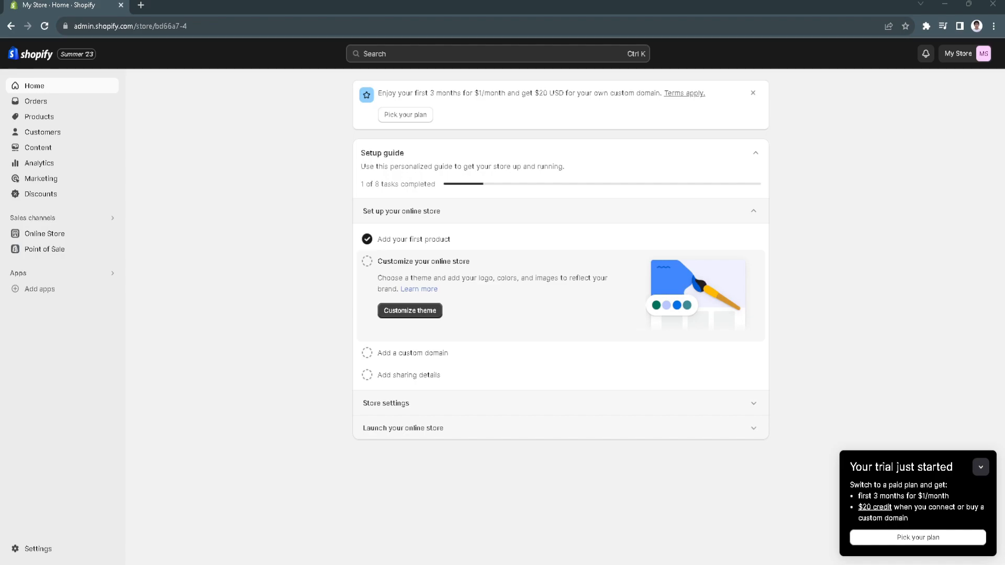
mouse_move(340, 312)
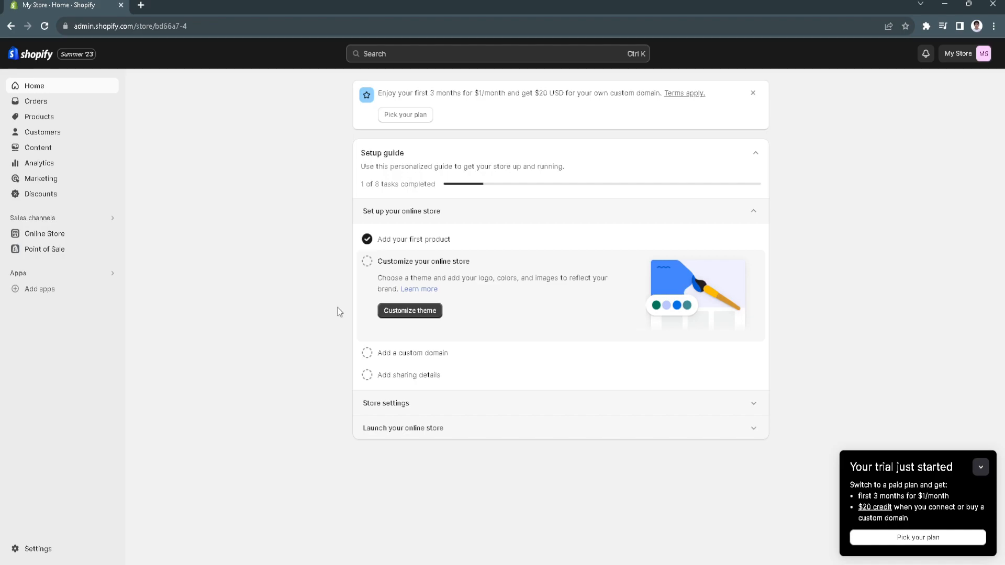
mouse_move(344, 290)
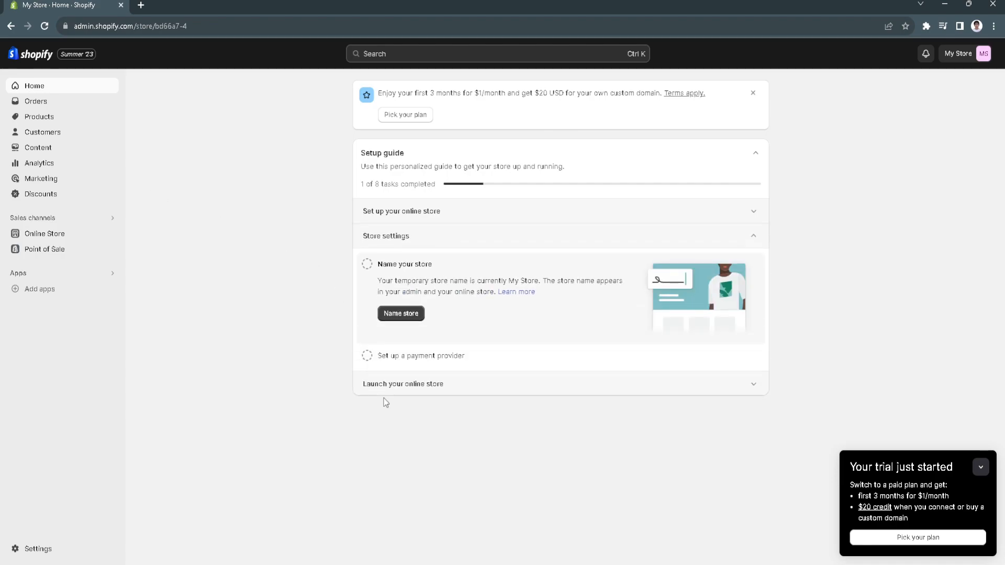
mouse_move(12, 194)
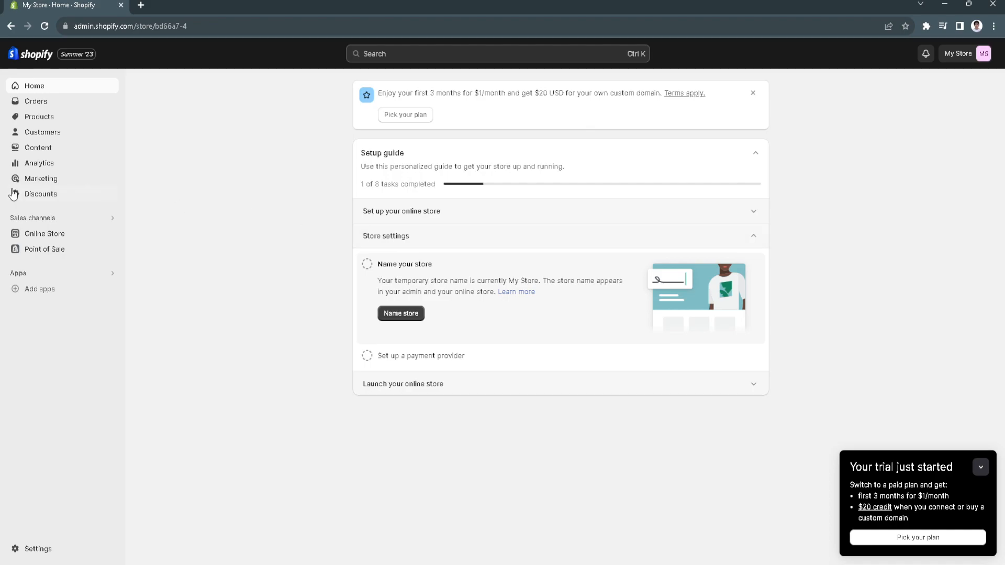
Step: Go to Online Store's Dawn theme page and show the Manage app and Uninstall options
click(45, 233)
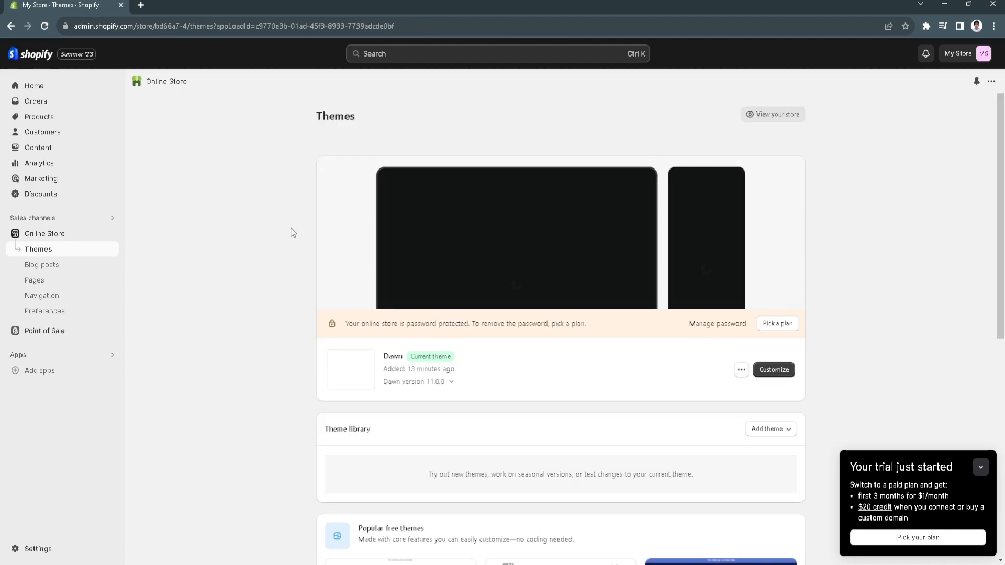
scroll(down, 3)
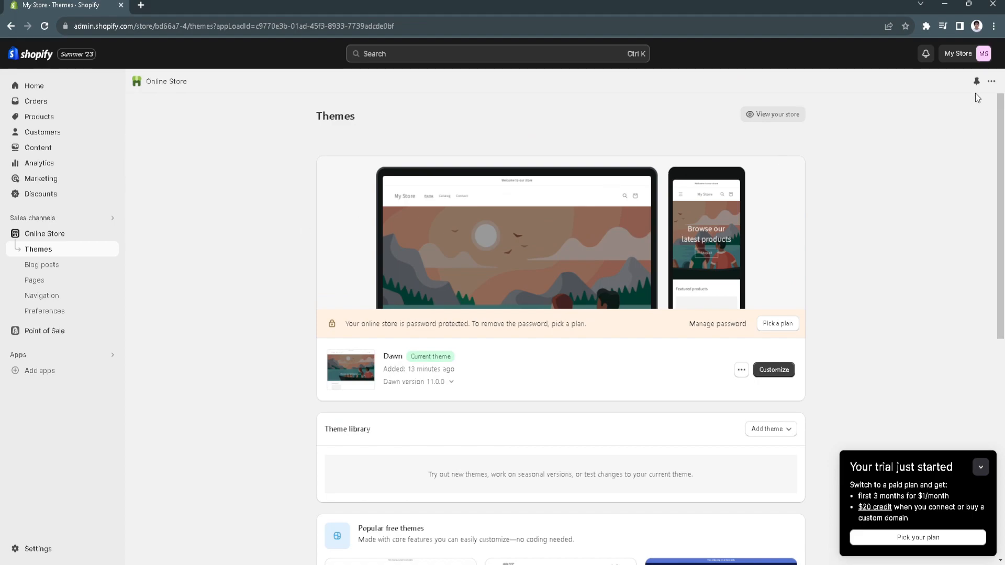
click(990, 82)
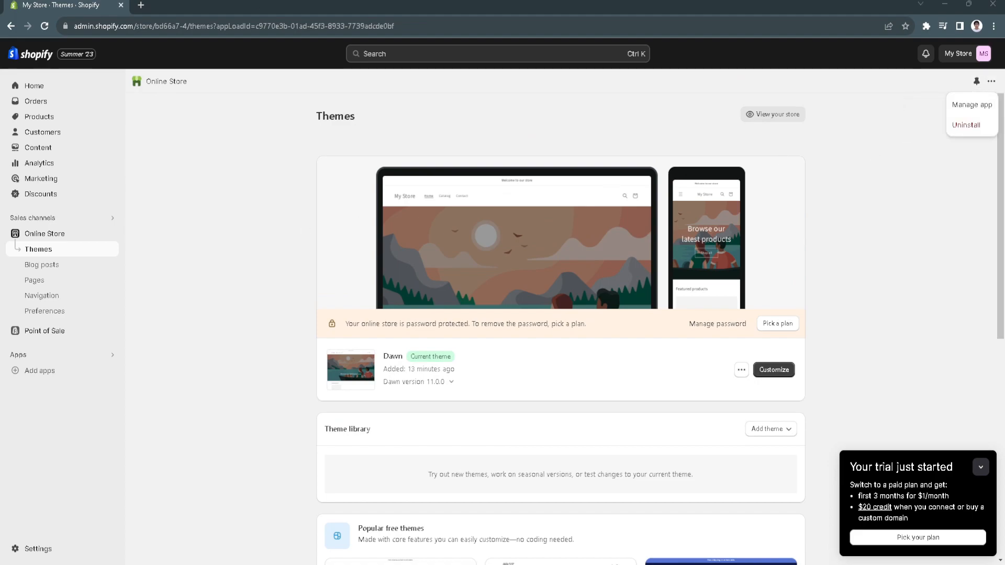
mouse_move(294, 214)
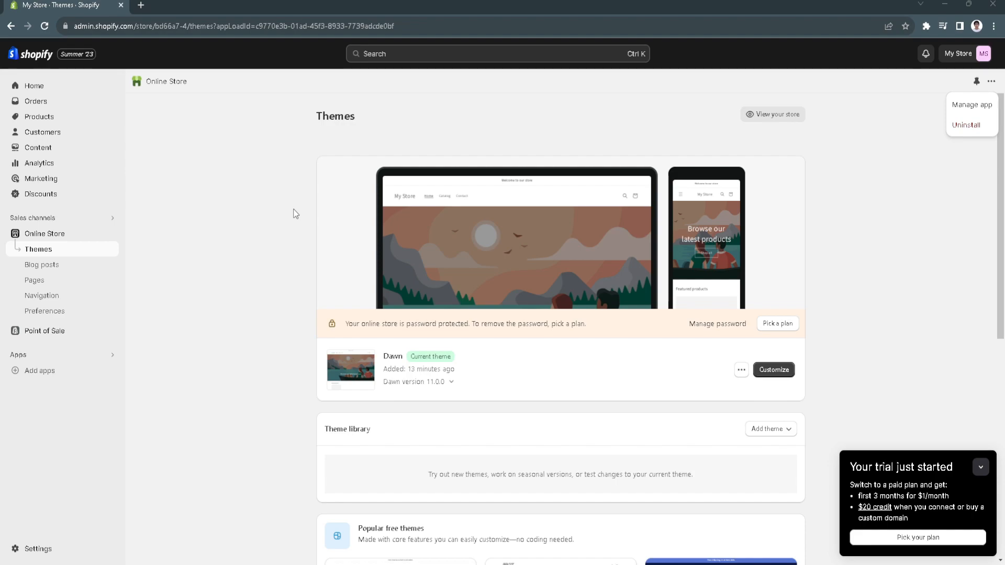
mouse_move(292, 212)
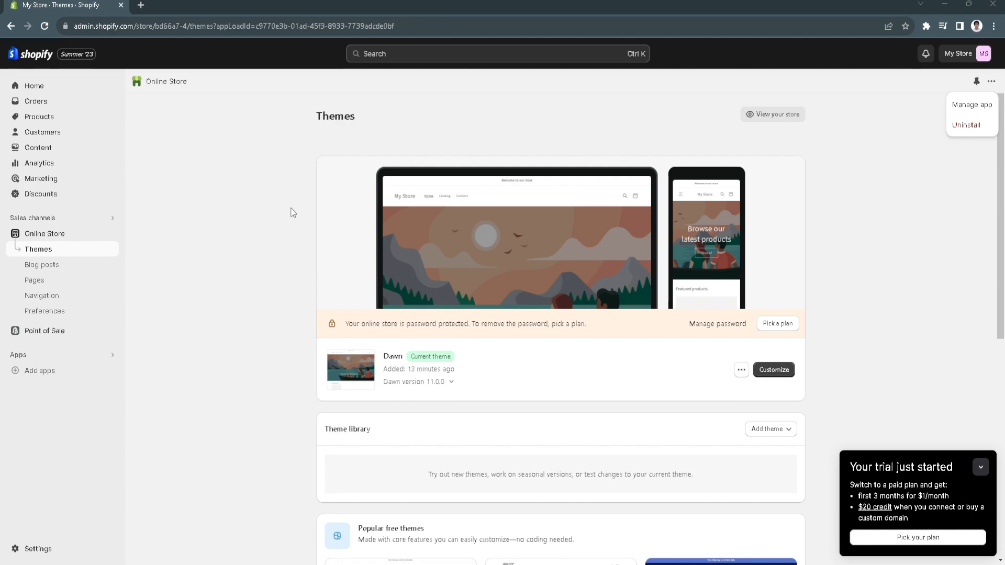